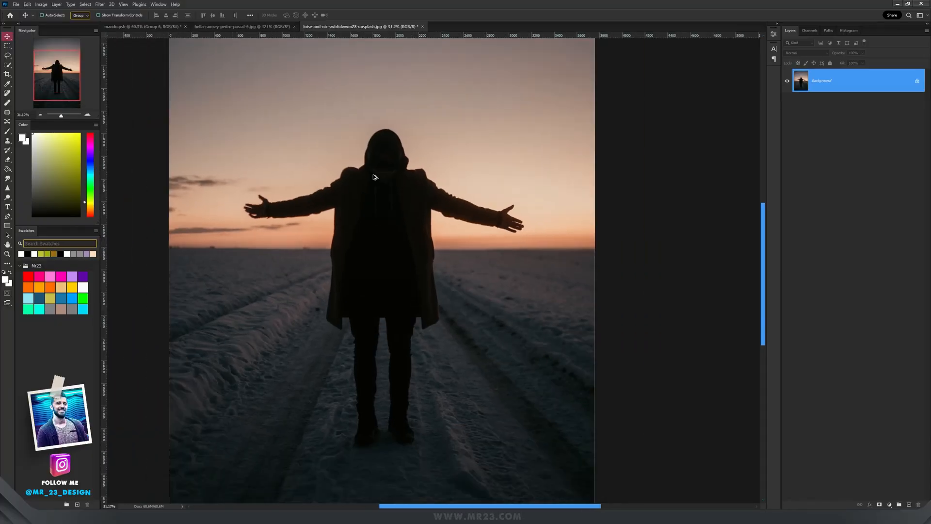
mouse_move(448, 168)
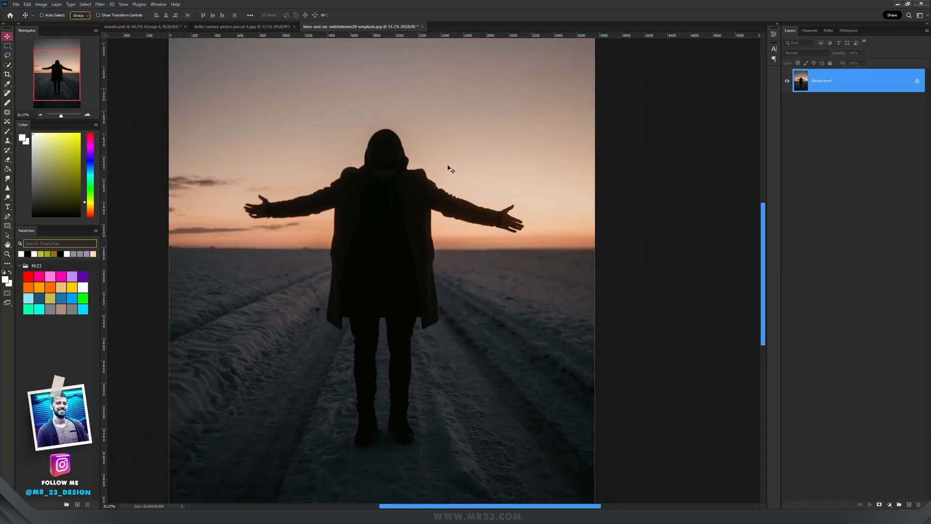
Step: Select the silhouetted man with Select Subject and move him to a new layer via Layer Via Cut
click(77, 5)
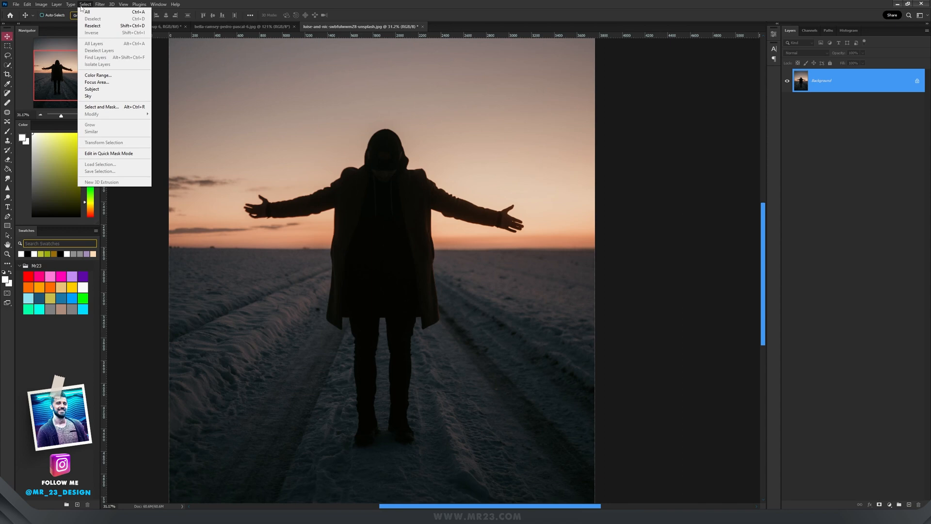
click(92, 89)
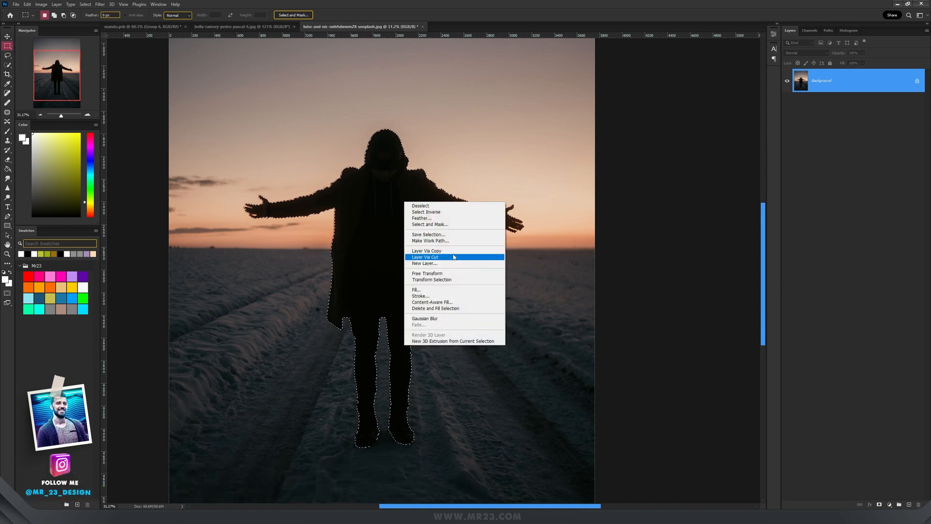
click(425, 257)
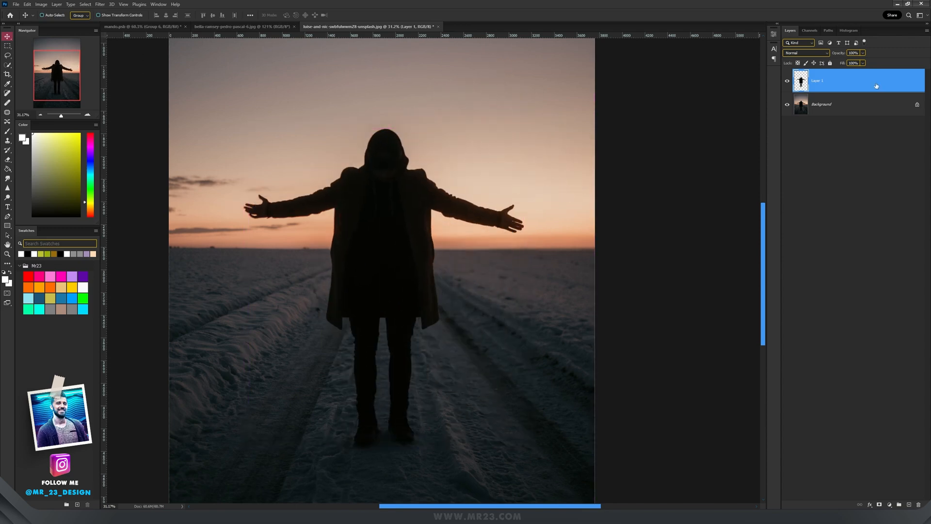
Step: Test a white Stroke on Layer 1 at Inside, Center and Outside positions, then discard it
double_click(876, 86)
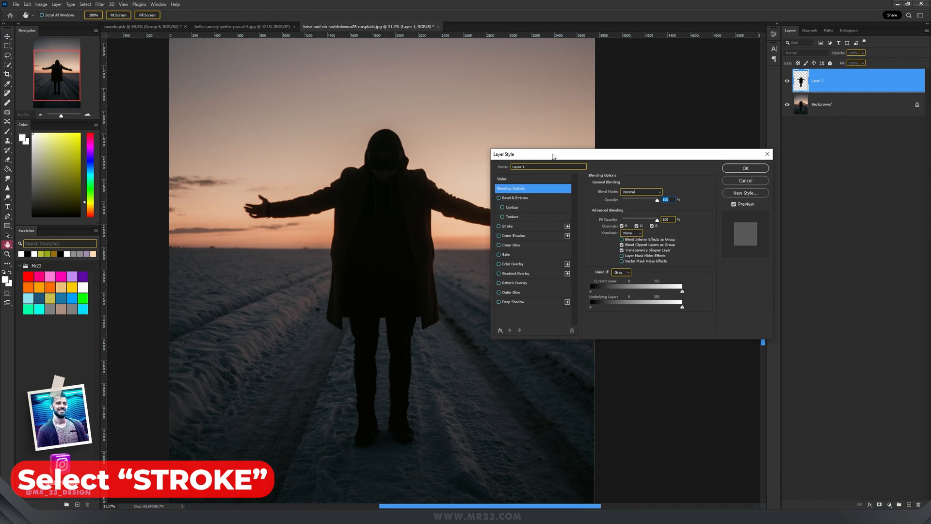
click(508, 226)
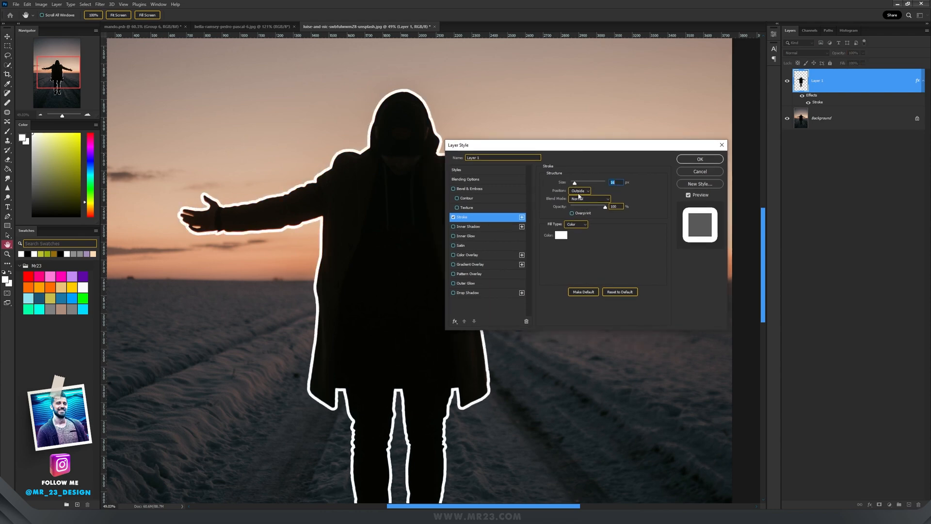
click(579, 190)
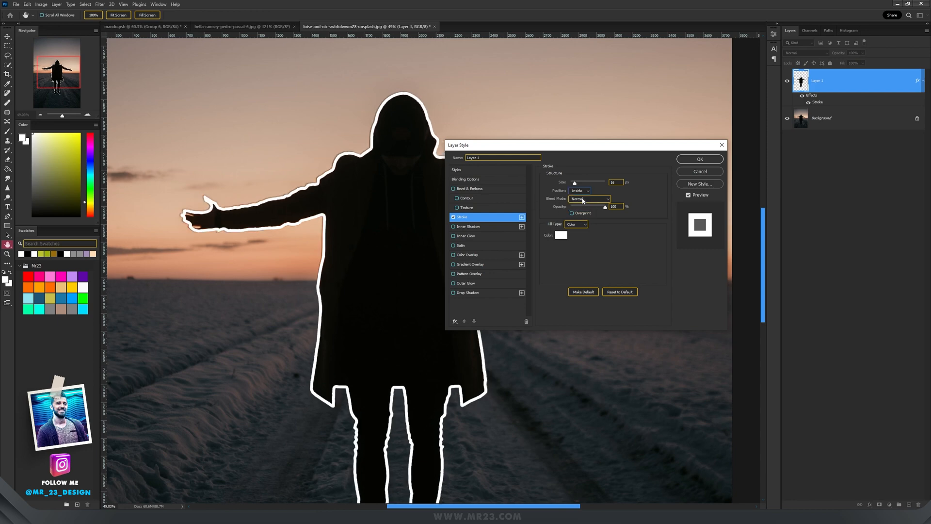
click(580, 190)
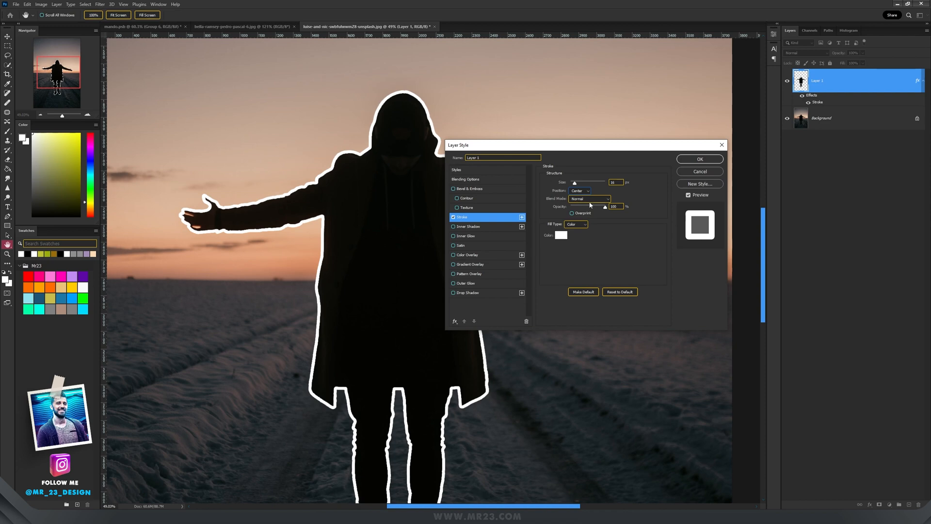
click(579, 190)
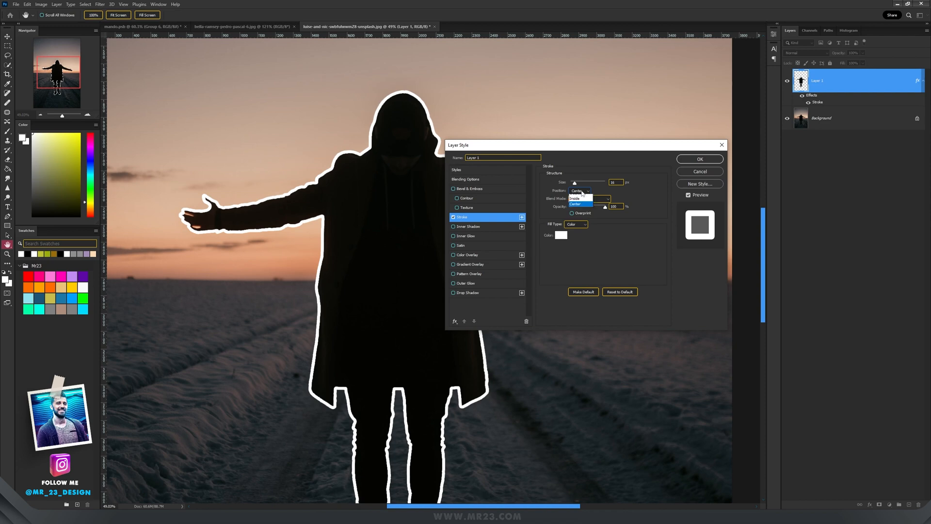
click(574, 198)
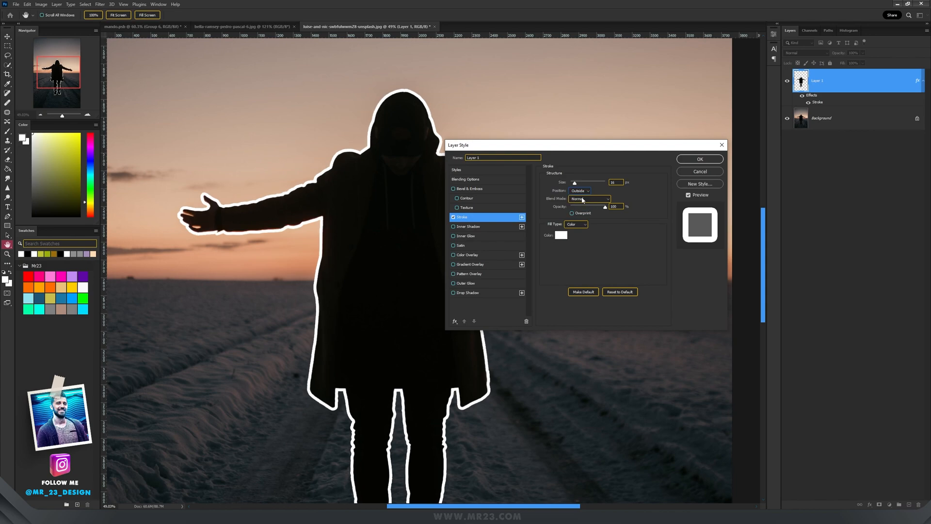
click(699, 159)
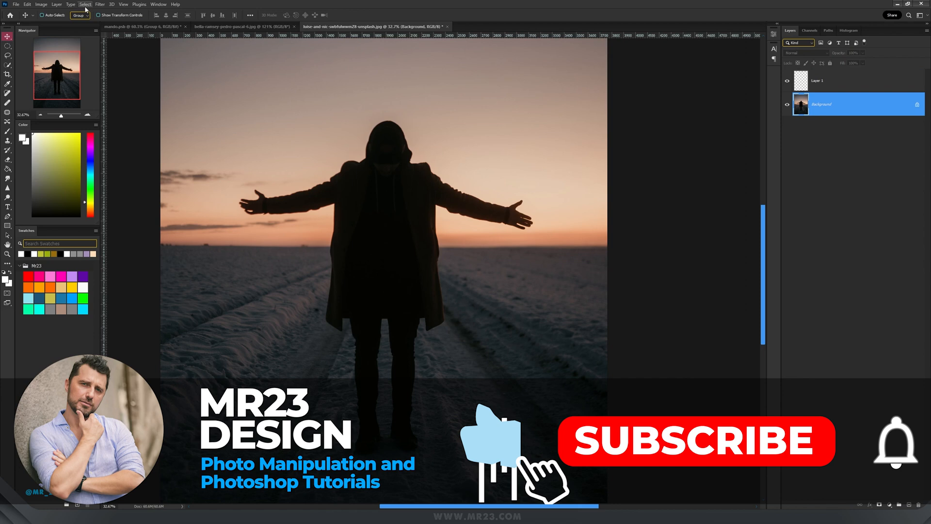
Step: Stroke the man's selection 9 px white Outside on Layer 1, then drag that outline upward
click(85, 5)
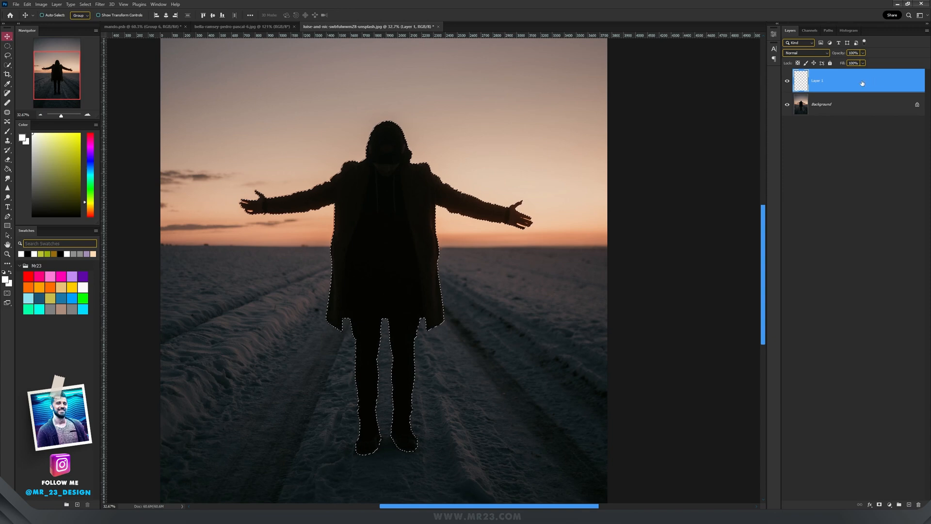
click(6, 49)
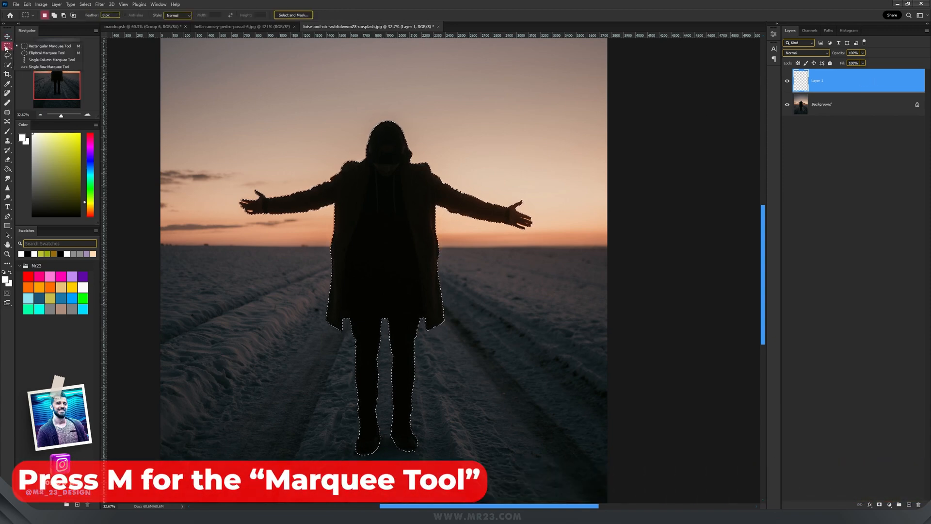
right_click(393, 185)
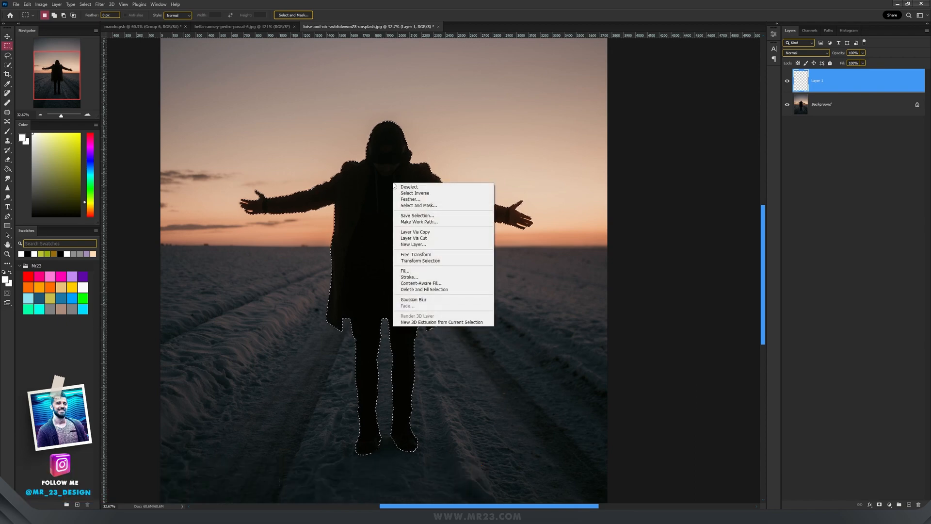
click(408, 277)
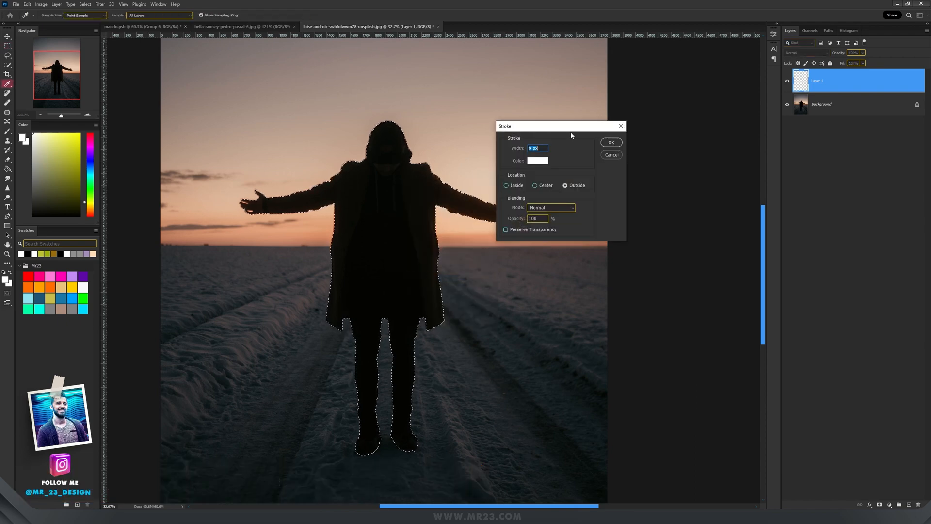
drag(570, 126, 557, 89)
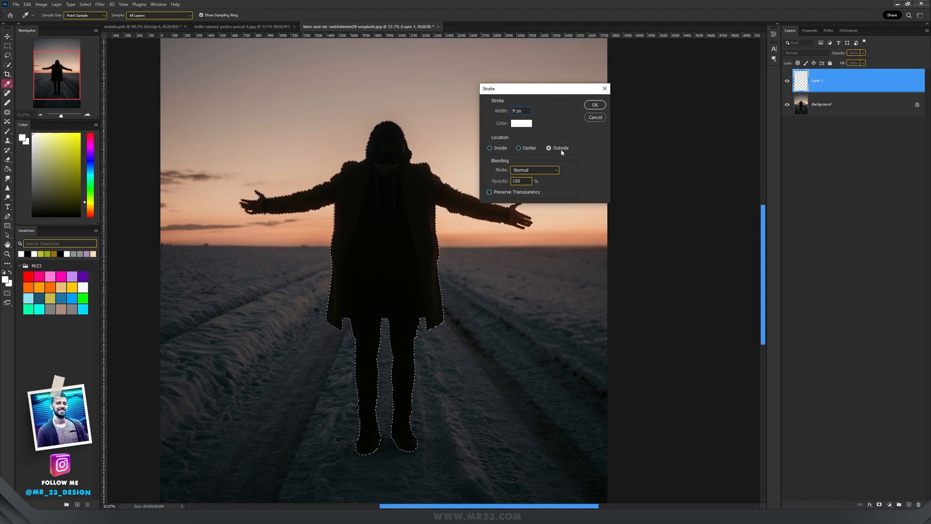
click(594, 105)
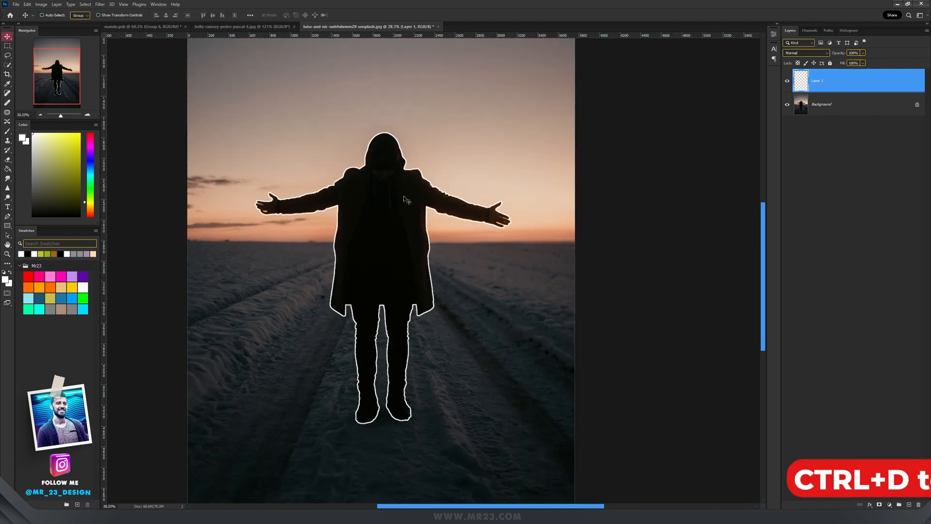
drag(407, 199, 407, 175)
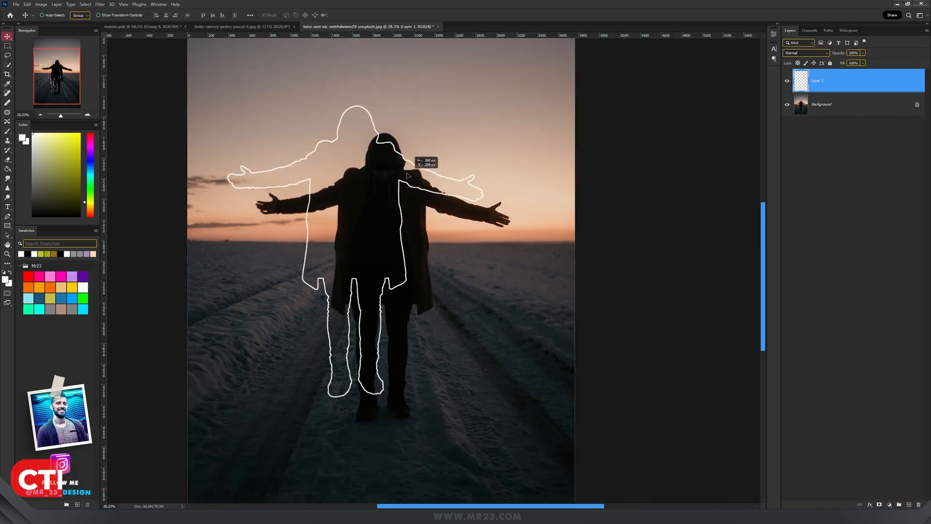
click(133, 15)
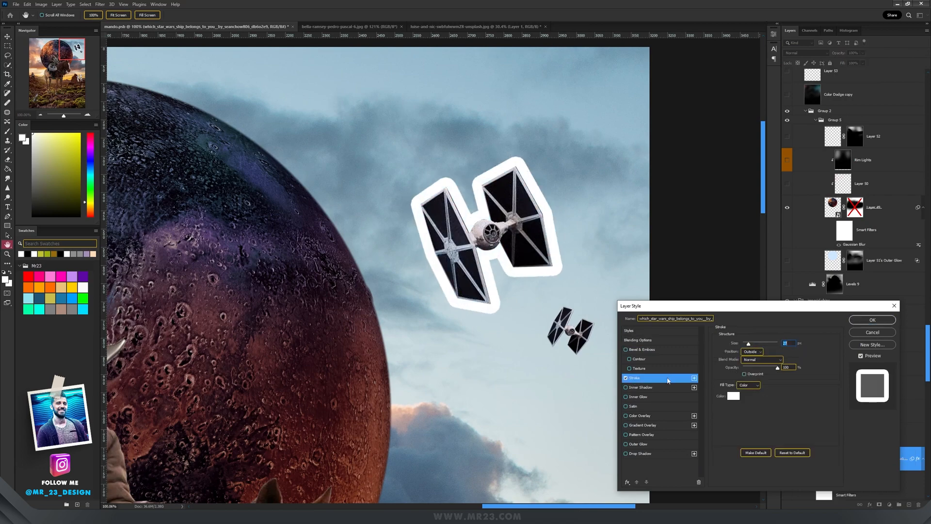
Step: Thin the TIE fighter's Outside stroke and give the creature a 6 px Outside stroke
drag(768, 344, 746, 343)
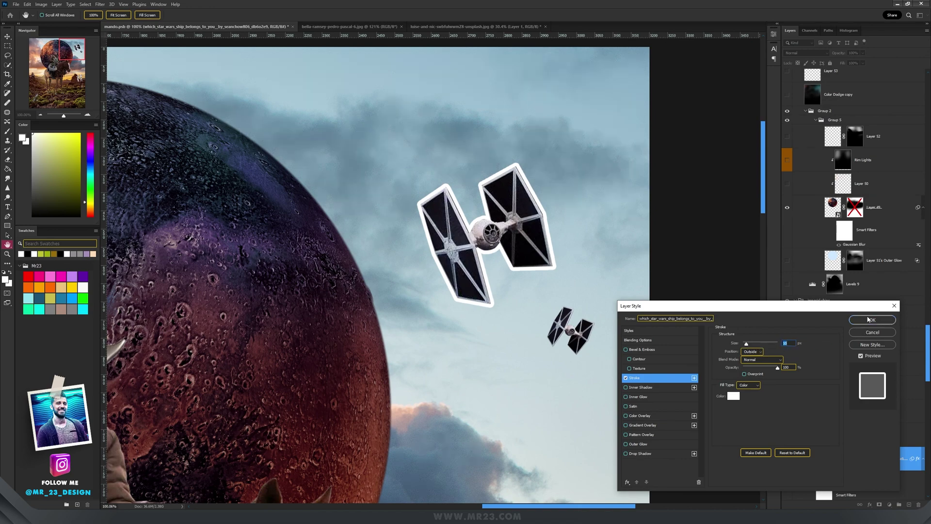
click(752, 351)
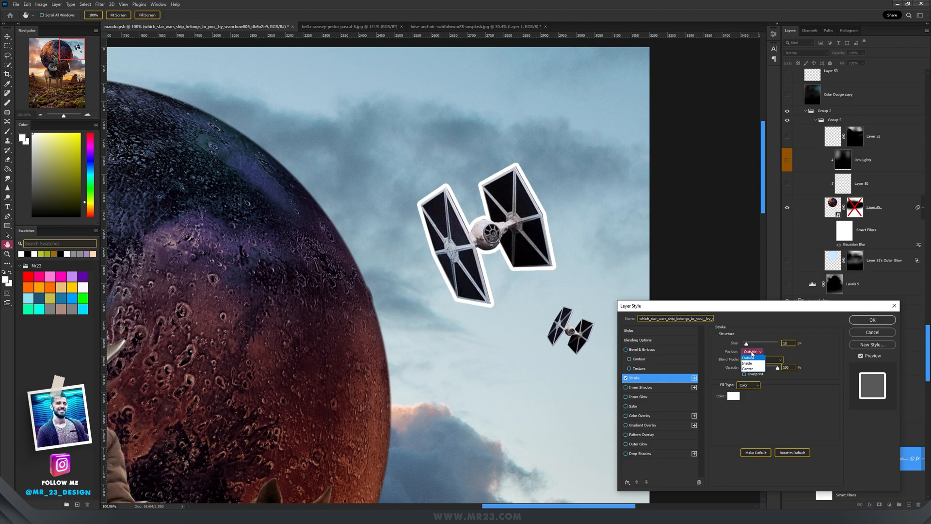
click(872, 320)
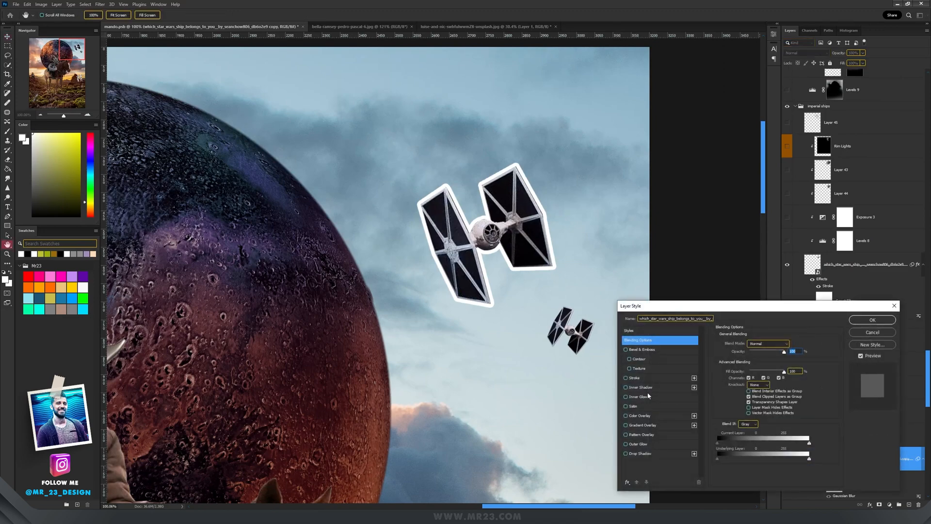
click(634, 378)
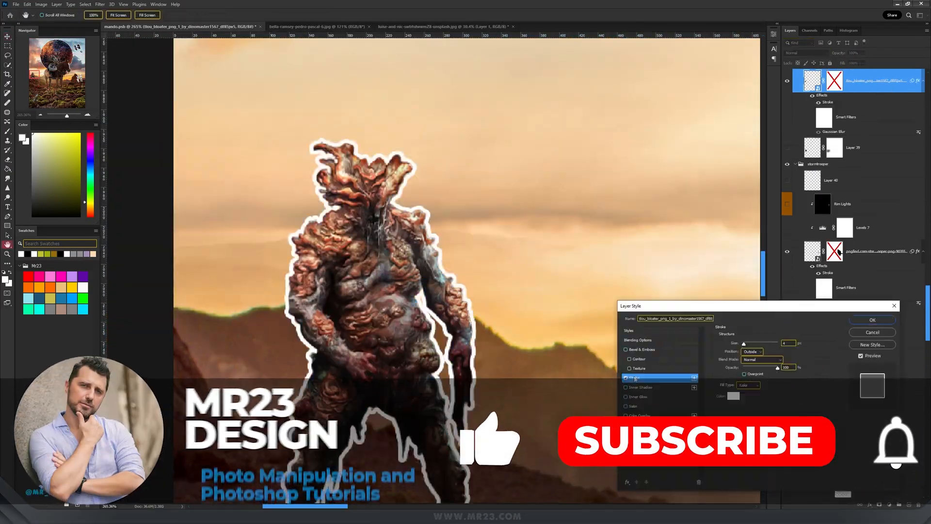
click(699, 441)
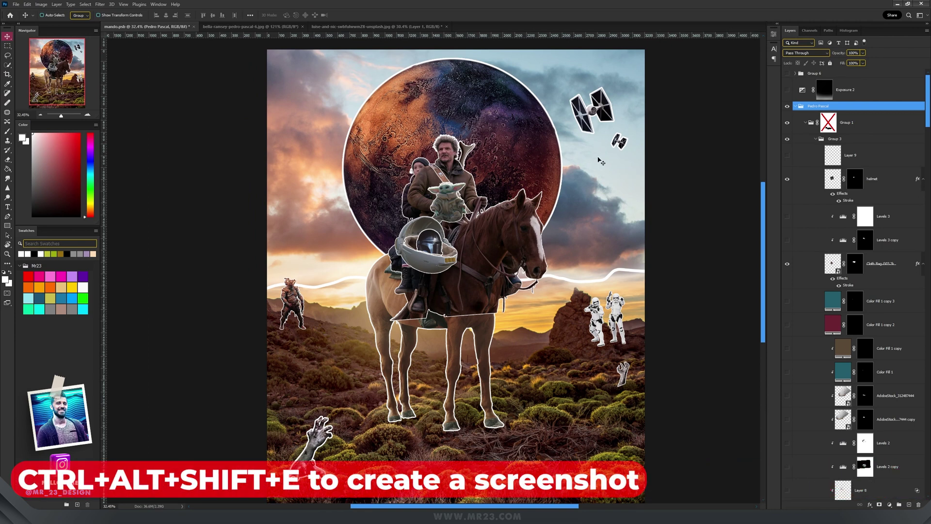
Step: Merge all visible layers onto a new layer and start a new Clipboard-preset document
key(ctrl+alt+shift+e)
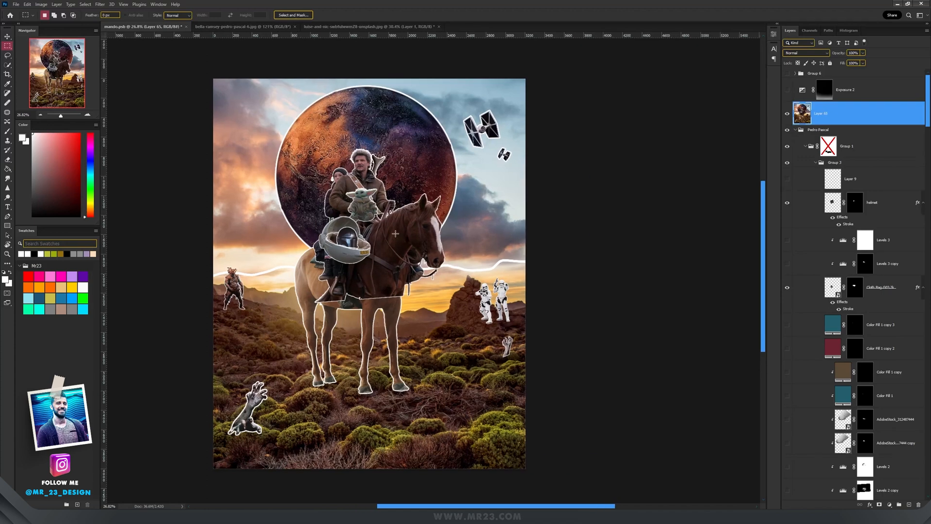
click(17, 6)
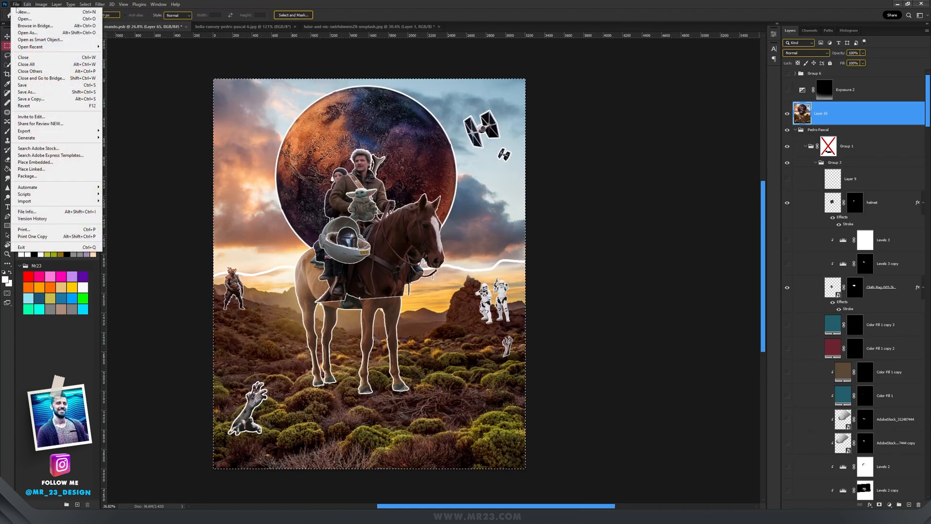
click(19, 10)
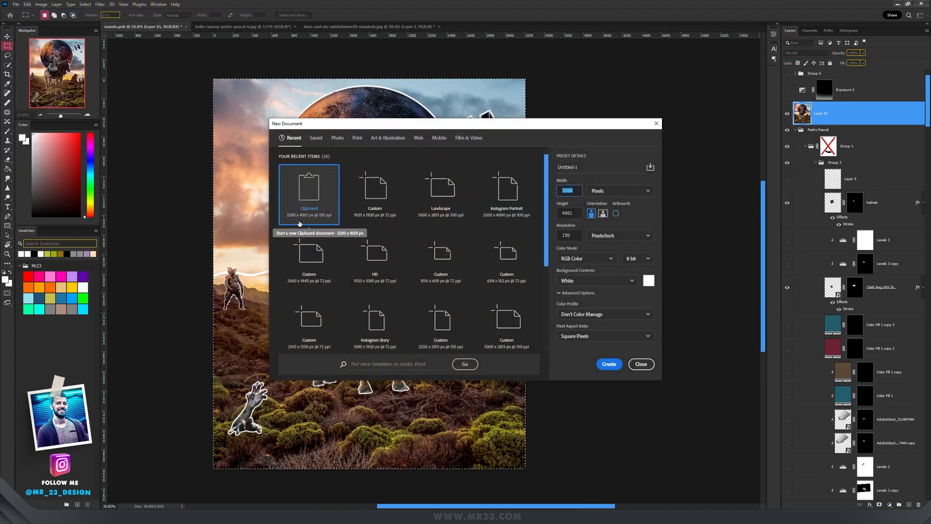